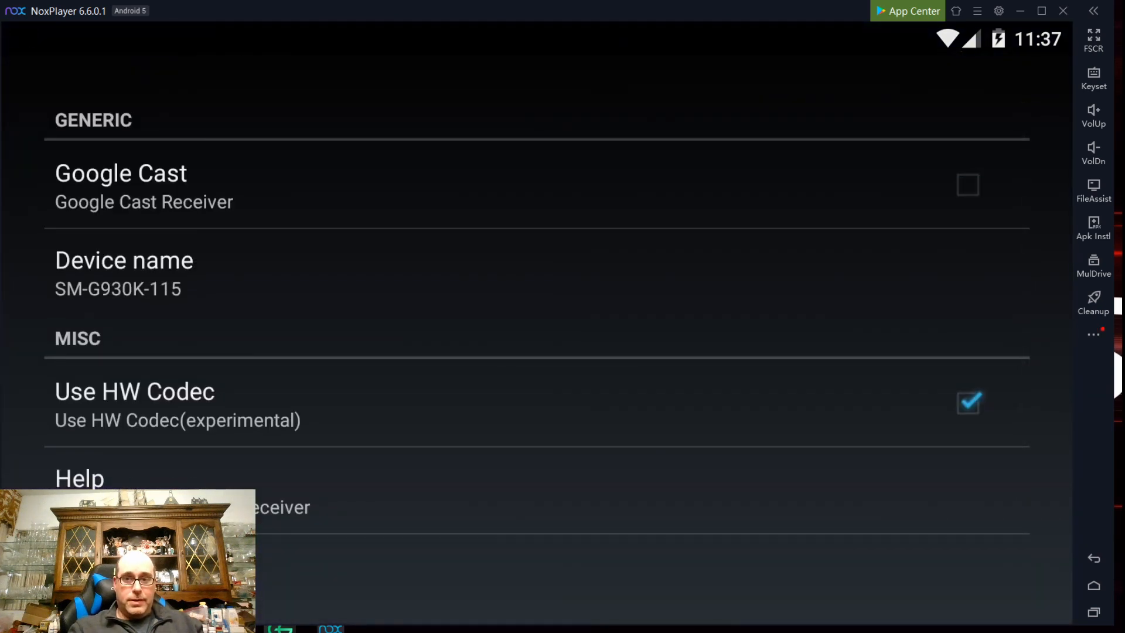
# - Tick the Google Cast checkbox in CastReceiver settings to enable the receiver
pyautogui.click(968, 185)
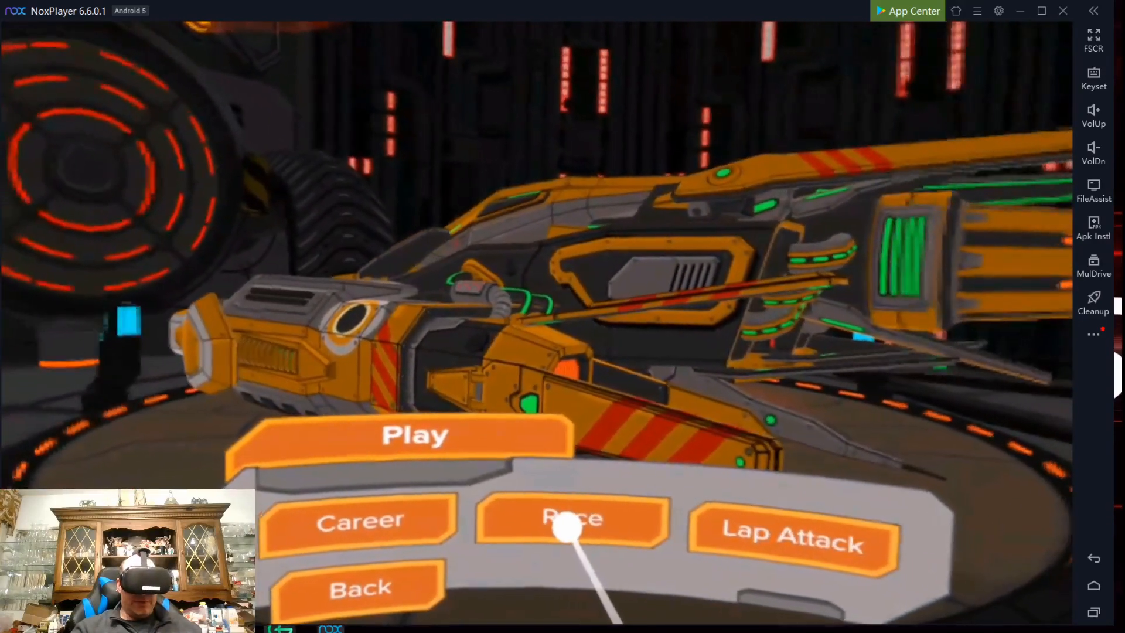
# - Choose Lap Attack, confirming The Hound ship and X-I classification
pyautogui.click(572, 518)
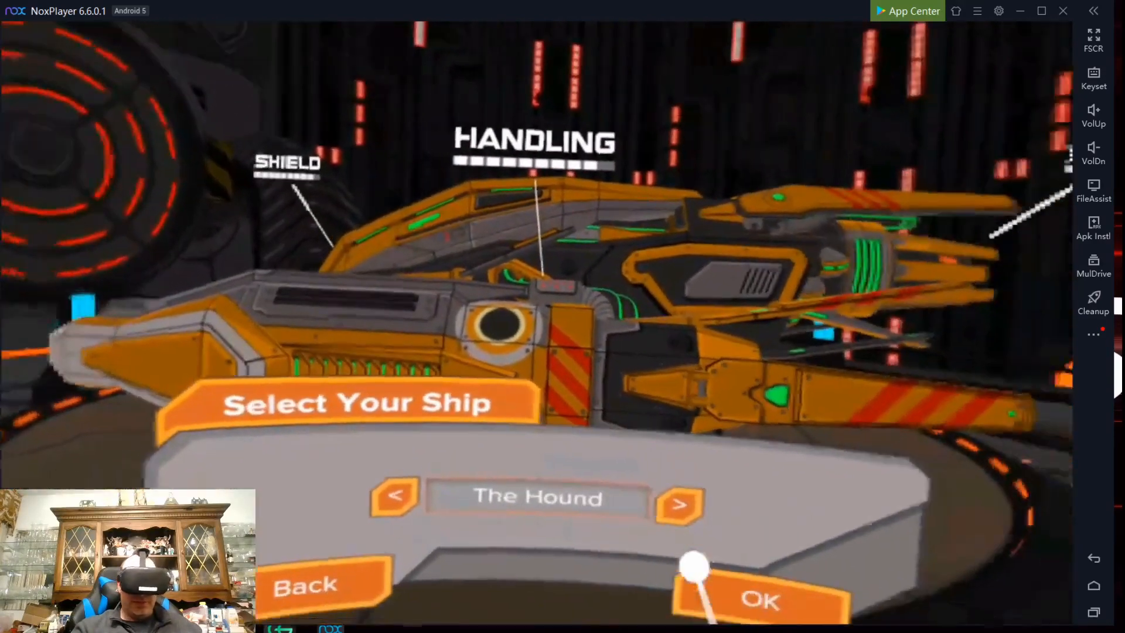
pyautogui.click(757, 599)
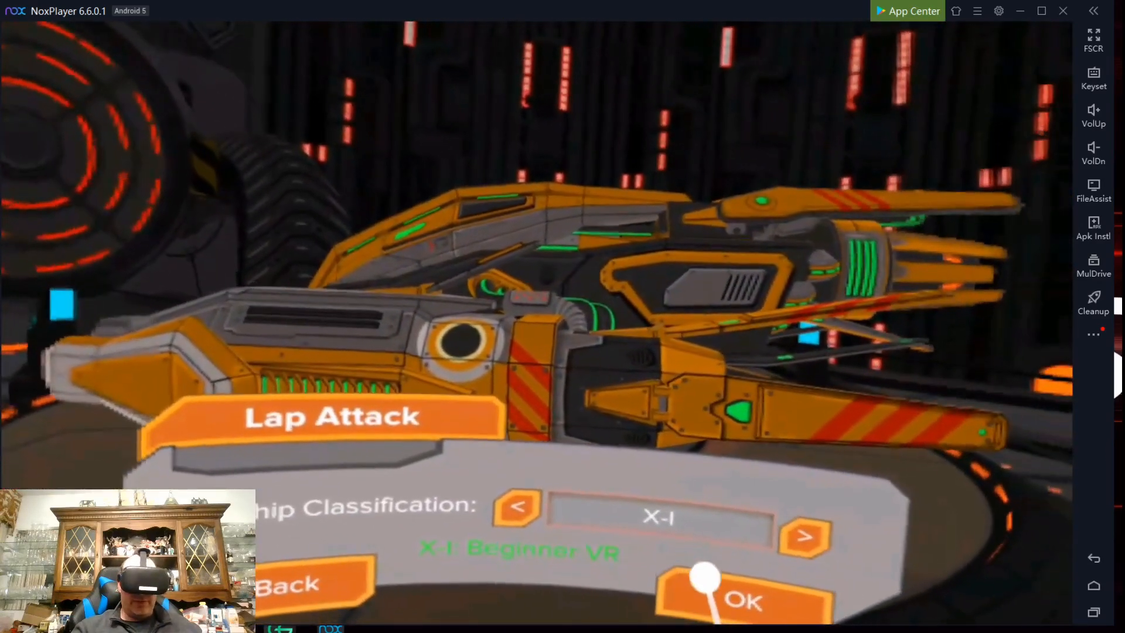
pyautogui.click(746, 598)
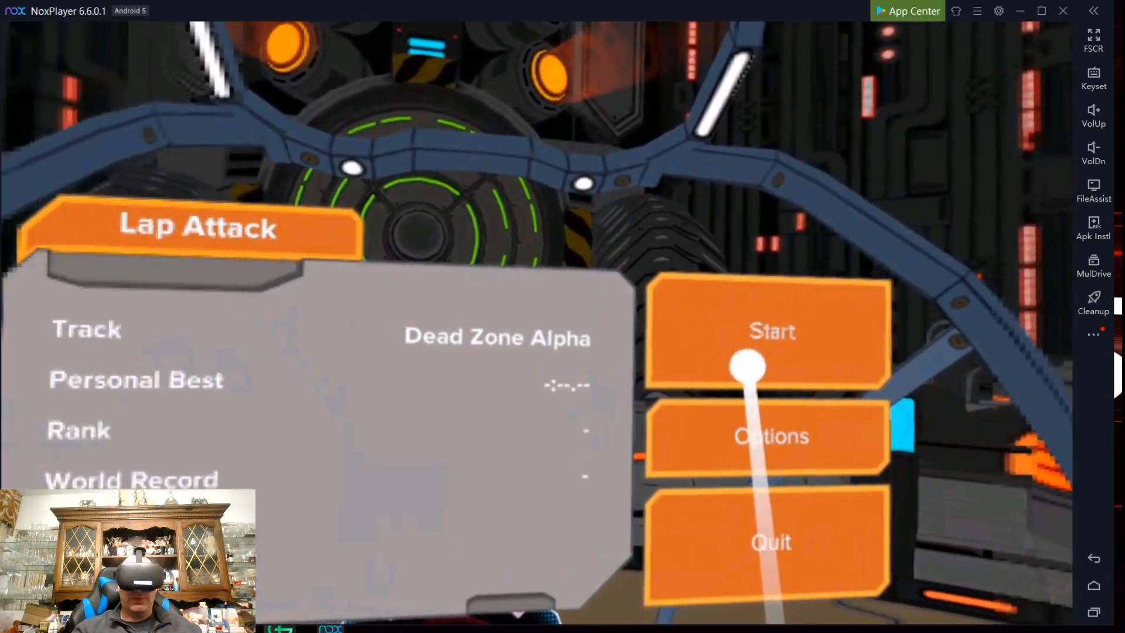
# - Start the Lap Attack run on Dead Zone Alpha
pyautogui.click(770, 330)
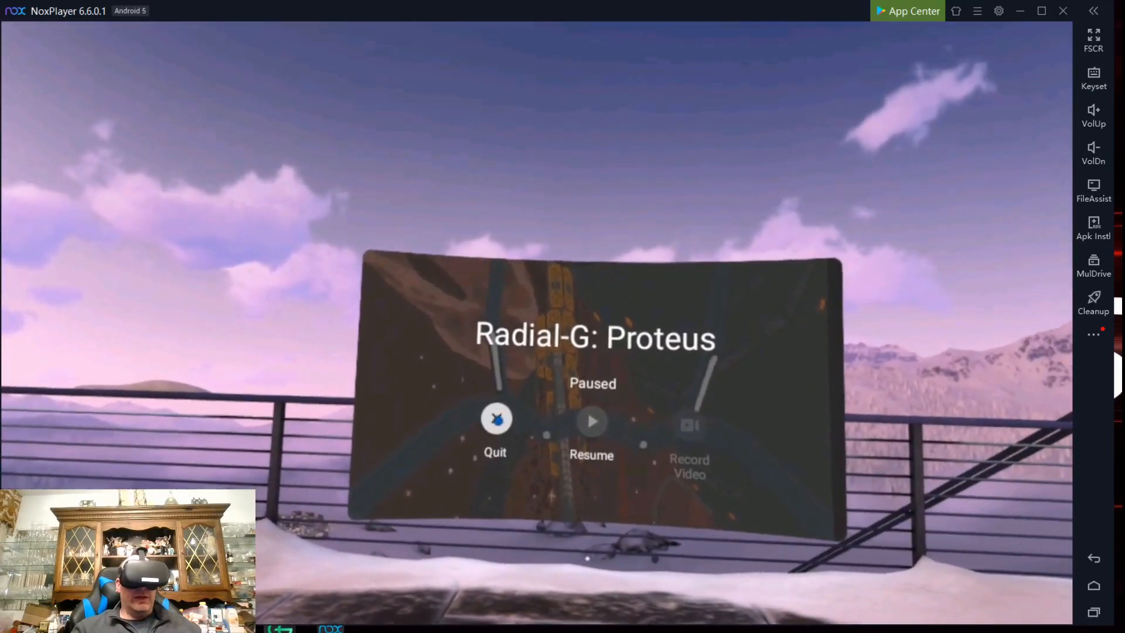
# - Quit Radial-G: Proteus and open the Unknown Sources apps list in the Library
pyautogui.click(496, 423)
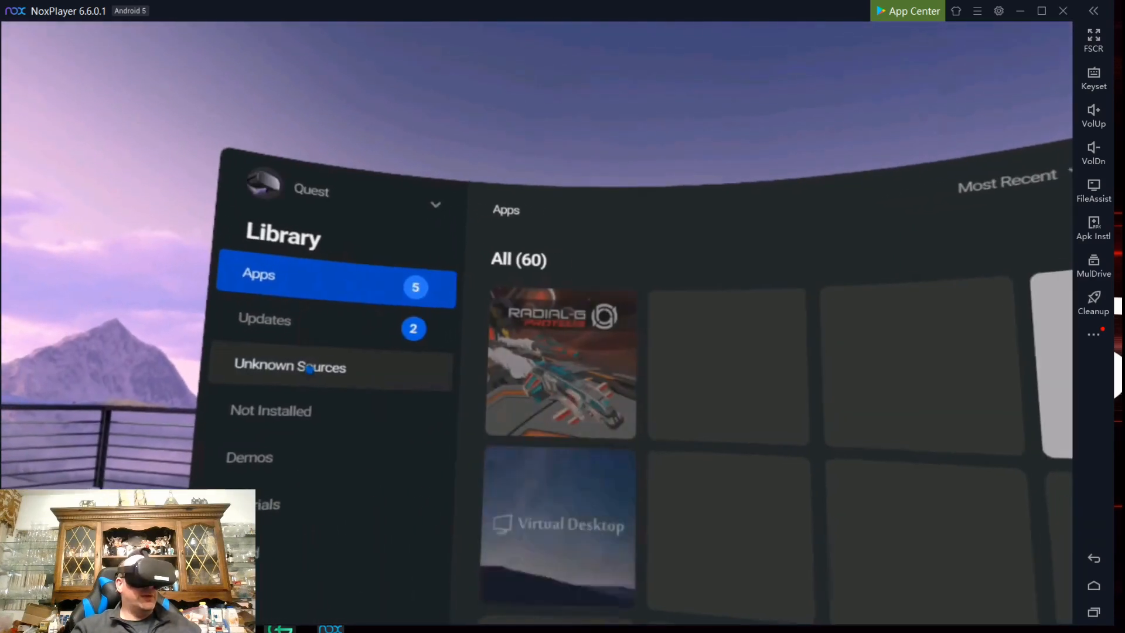
pyautogui.click(290, 365)
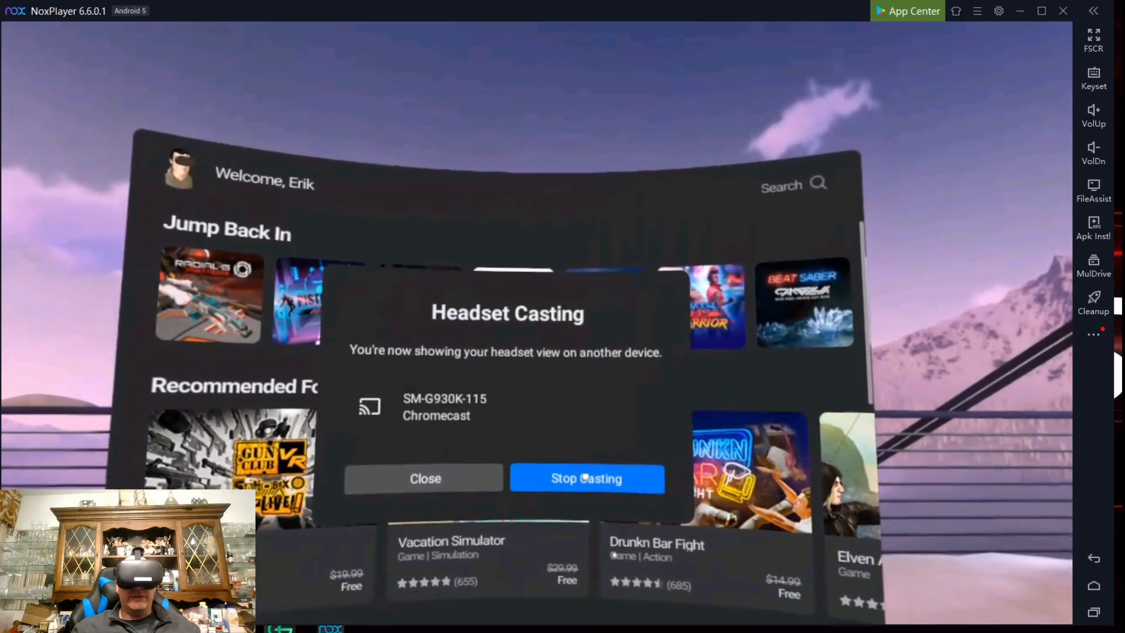
# - Stop casting the headset view to SM-G930K-115 from the Headset Casting dialog
pyautogui.click(424, 478)
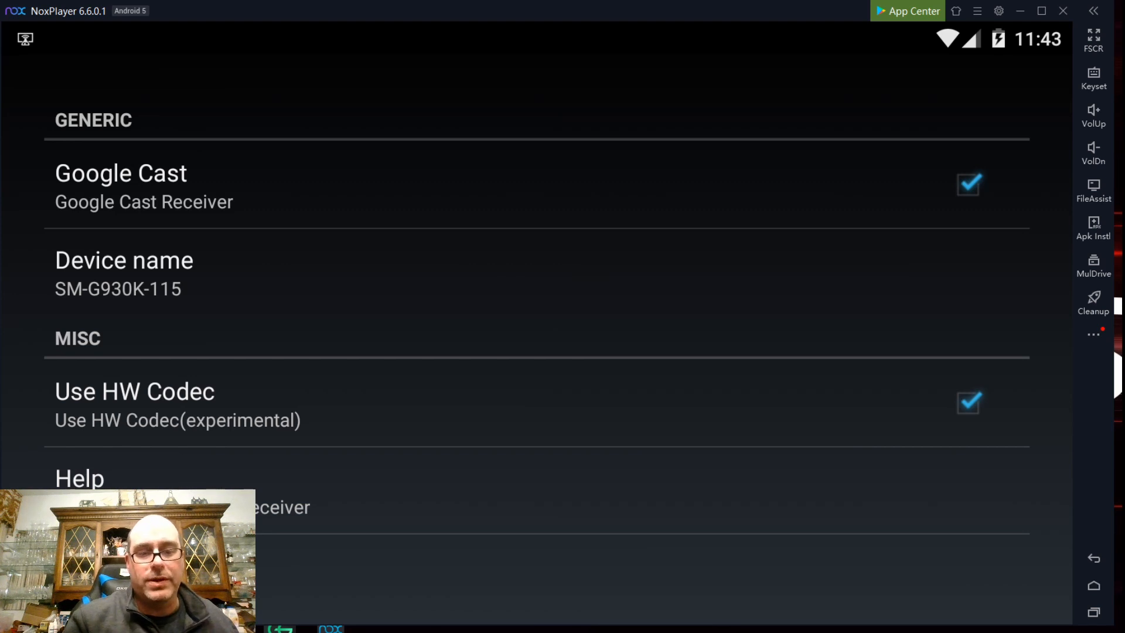
# - Scroll down CastReceiver settings and open the Help and Version entry (v1.4.2 PREMIUM)
pyautogui.scroll(-3)
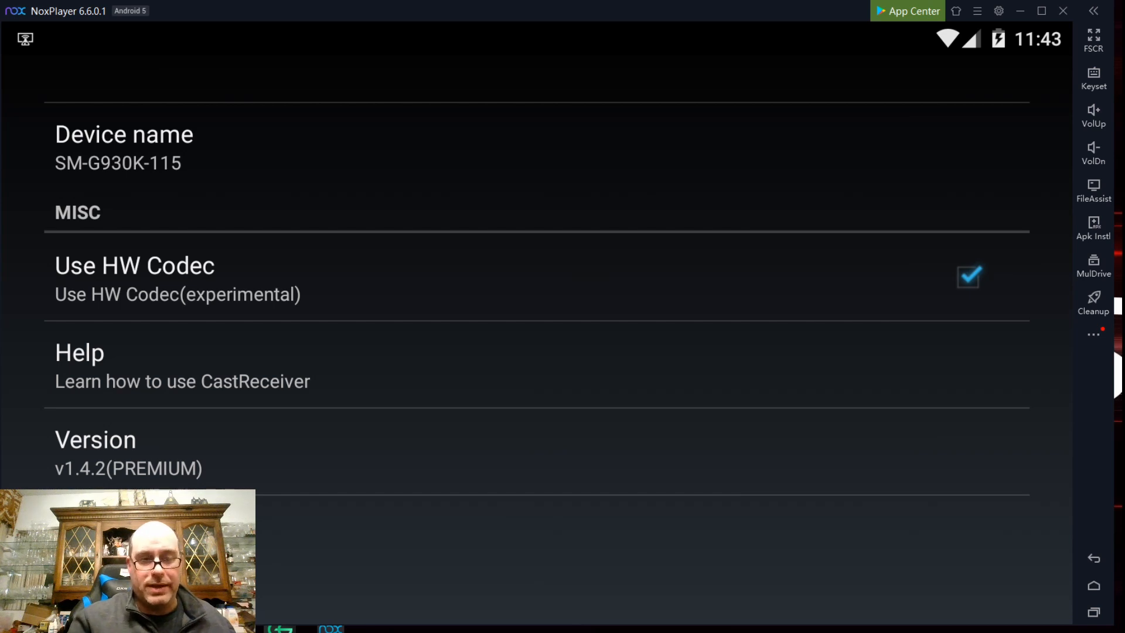
pyautogui.click(502, 450)
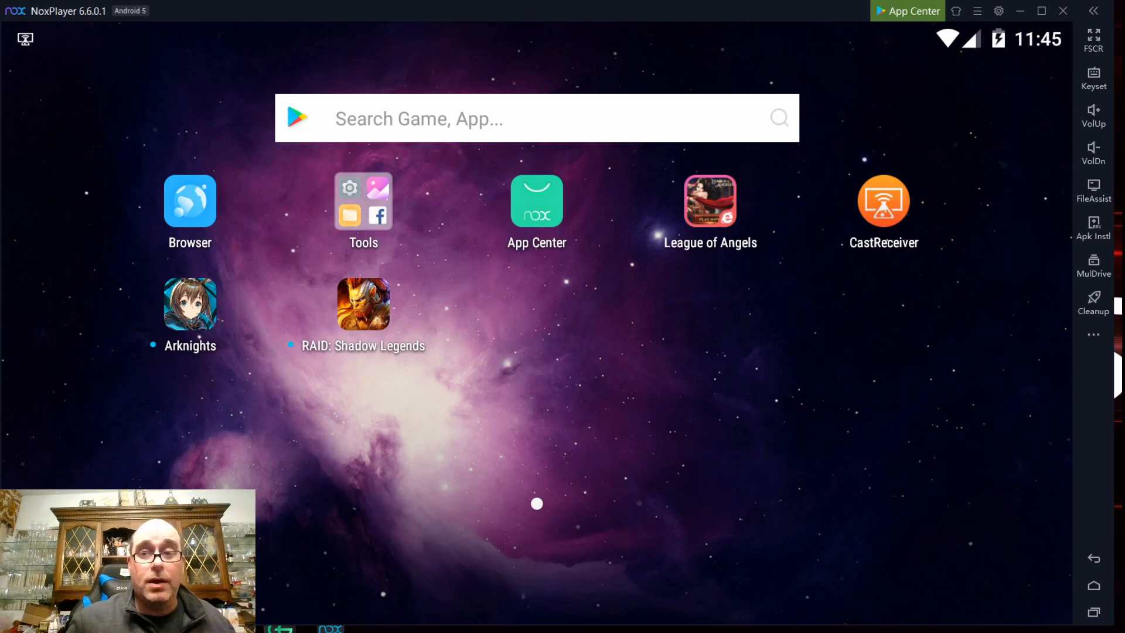
# - Enable network bridge mode in phone model & Internet settings and review the DHCP IP settings
pyautogui.click(998, 10)
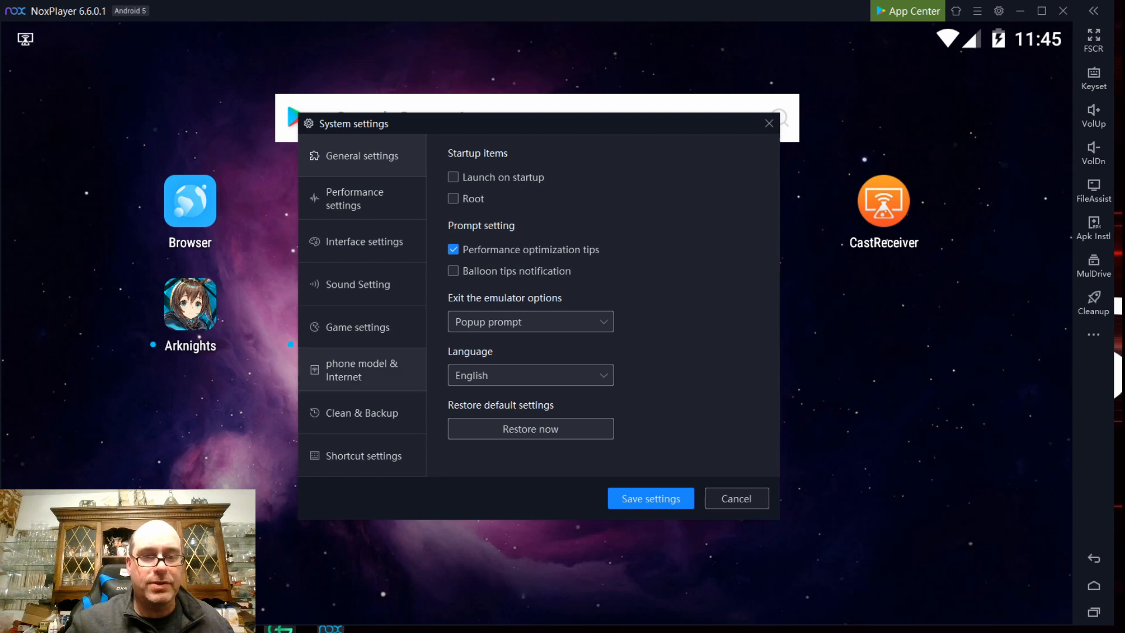
pyautogui.click(362, 369)
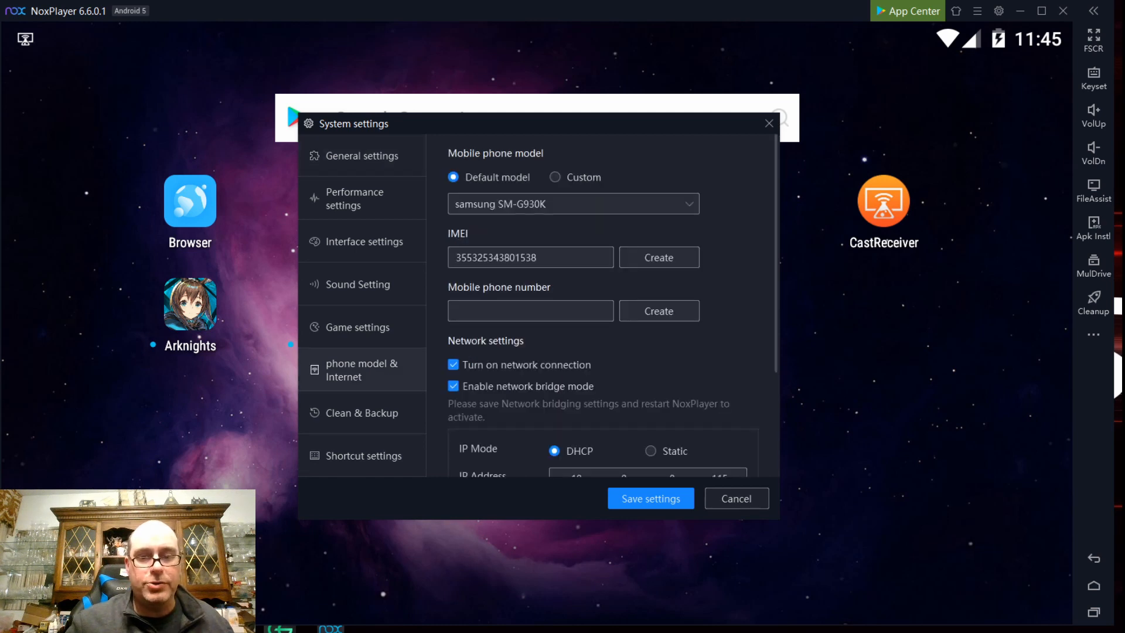
pyautogui.scroll(-3)
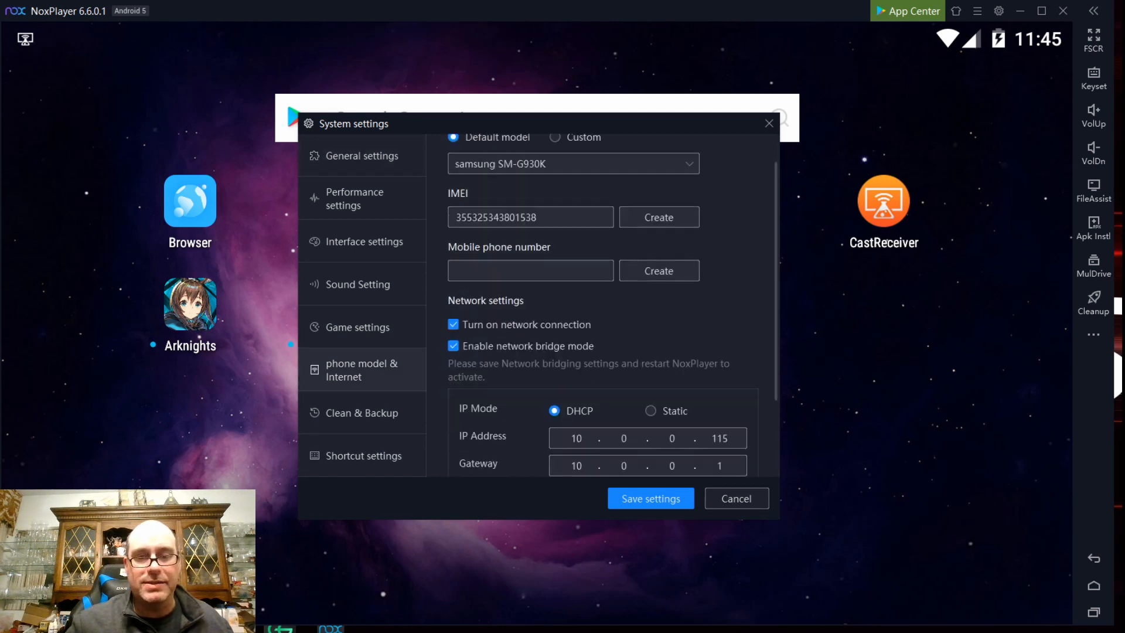
pyautogui.scroll(-3)
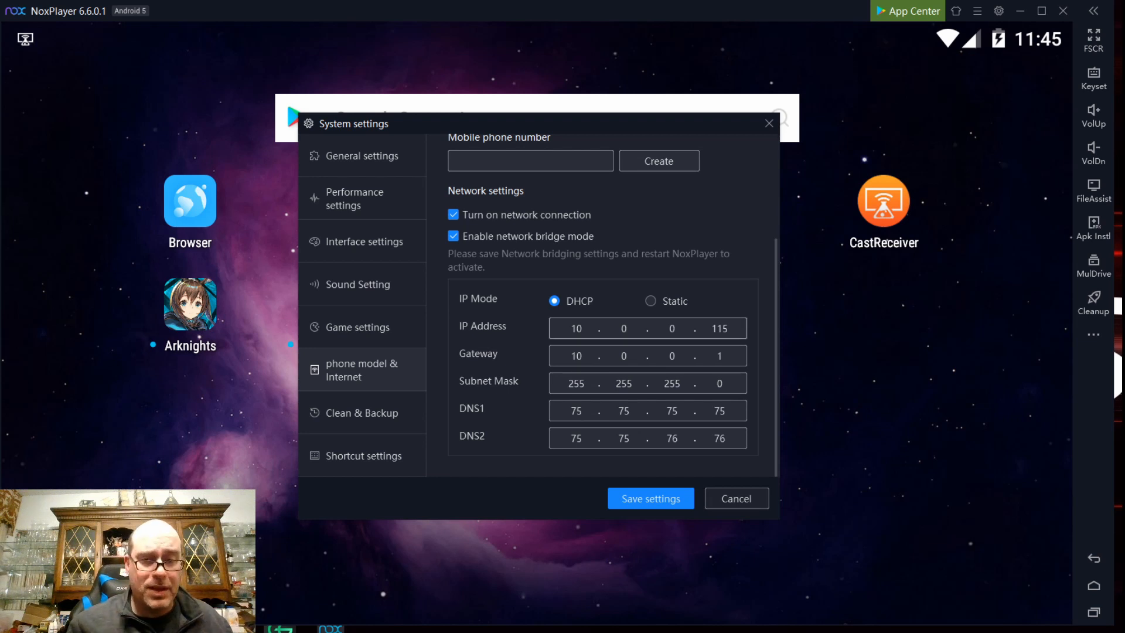
# - Save the bridge setting and restart the emulator from the close reminder
pyautogui.click(736, 498)
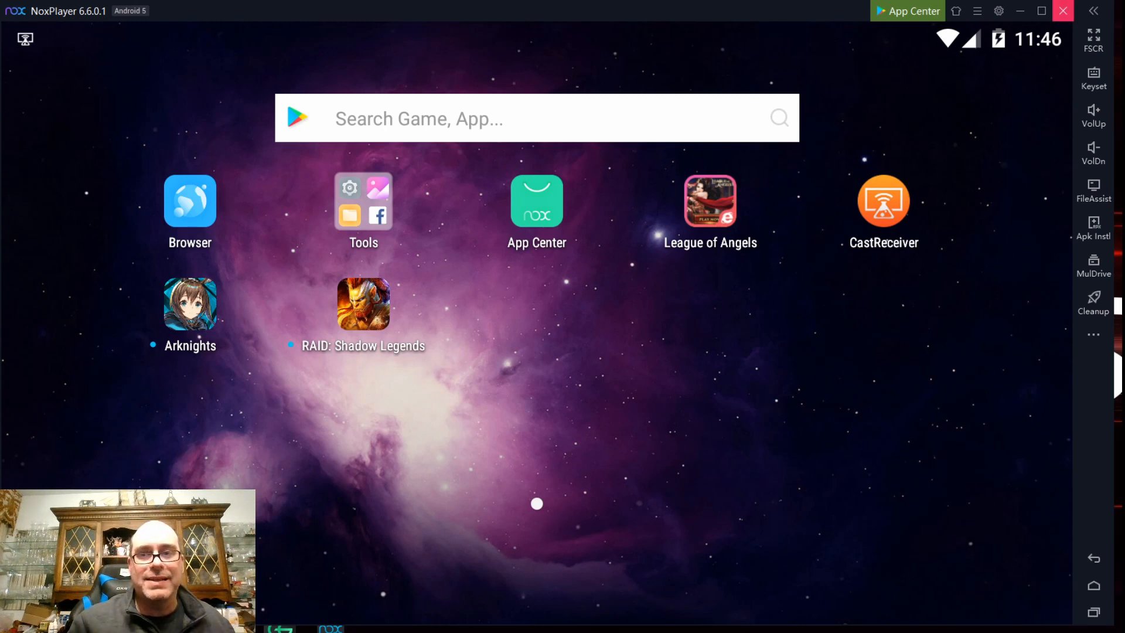
pyautogui.click(1062, 10)
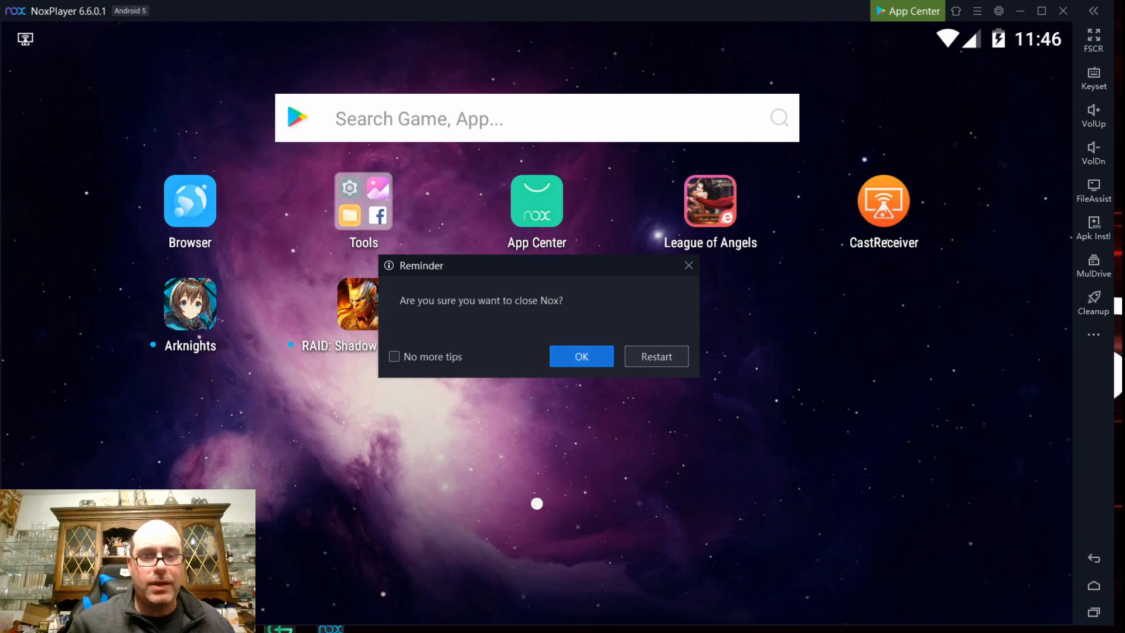
pyautogui.click(581, 356)
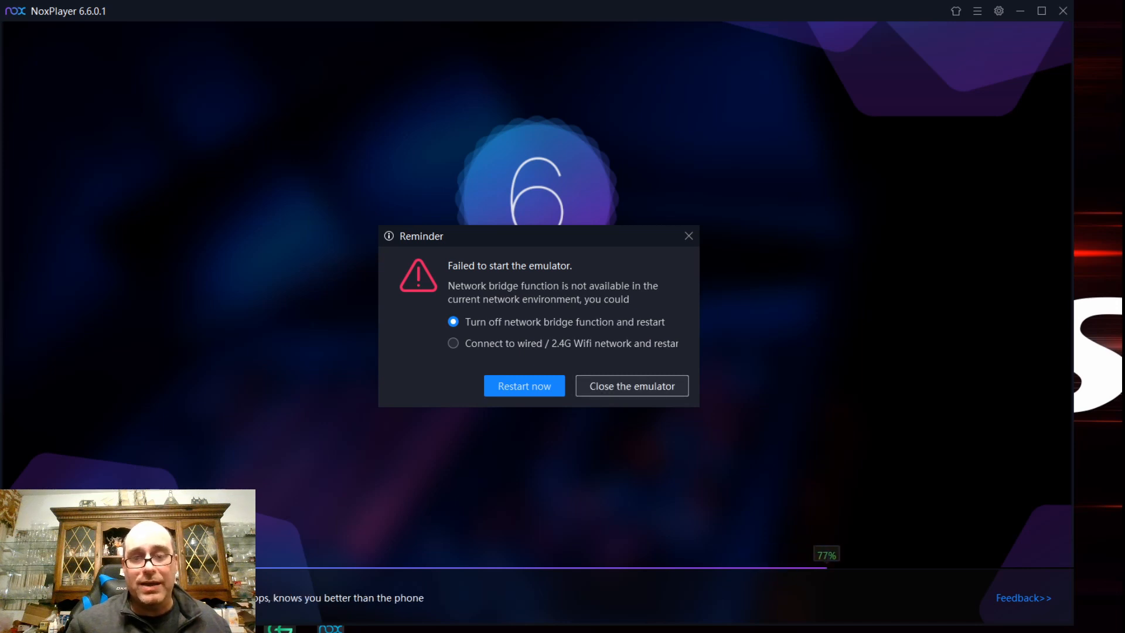
# - Close the emulator after the network bridging failure message
pyautogui.click(631, 386)
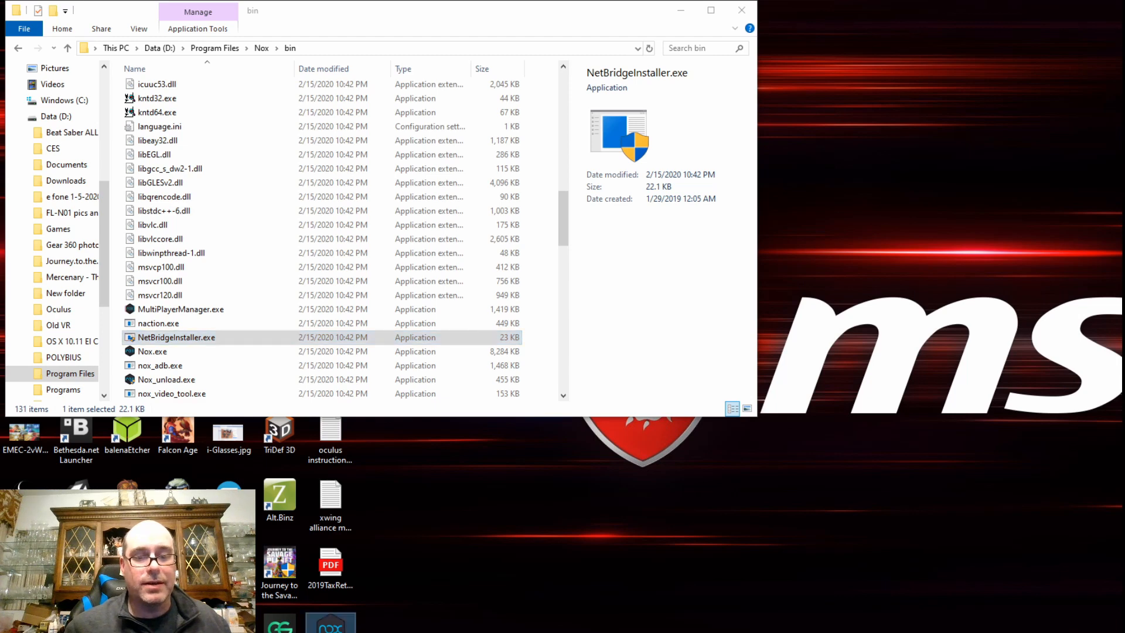
# - Run NetBridgeInstaller.exe to reinstall the bridge driver, then relaunch CastReceiver in NoxPlayer
pyautogui.doubleClick(152, 350)
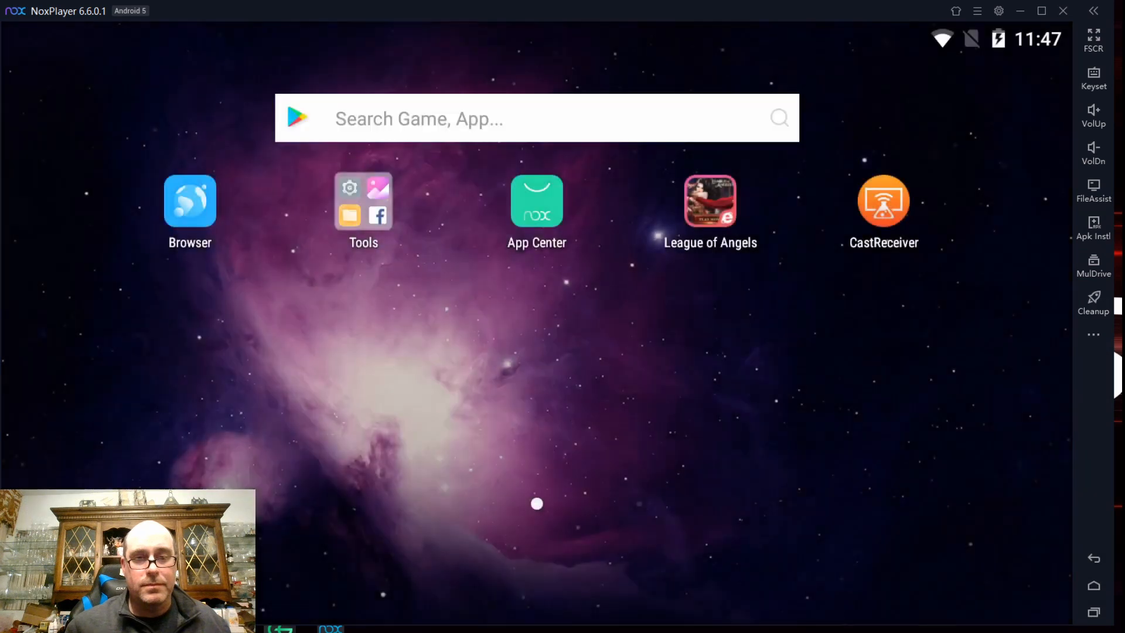
pyautogui.click(535, 201)
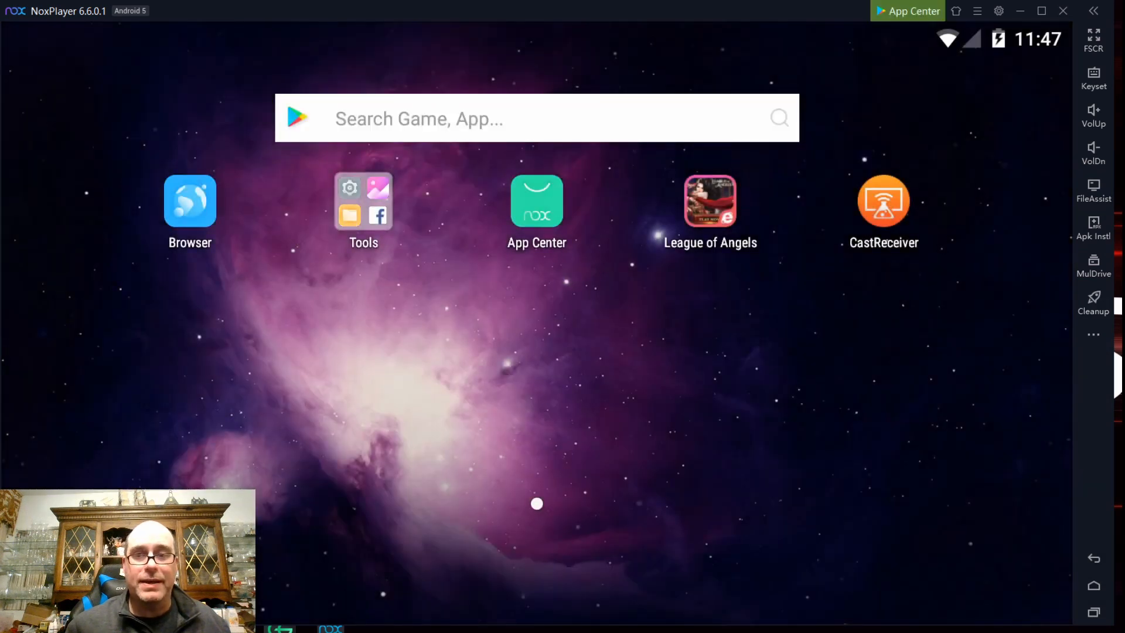
pyautogui.click(882, 200)
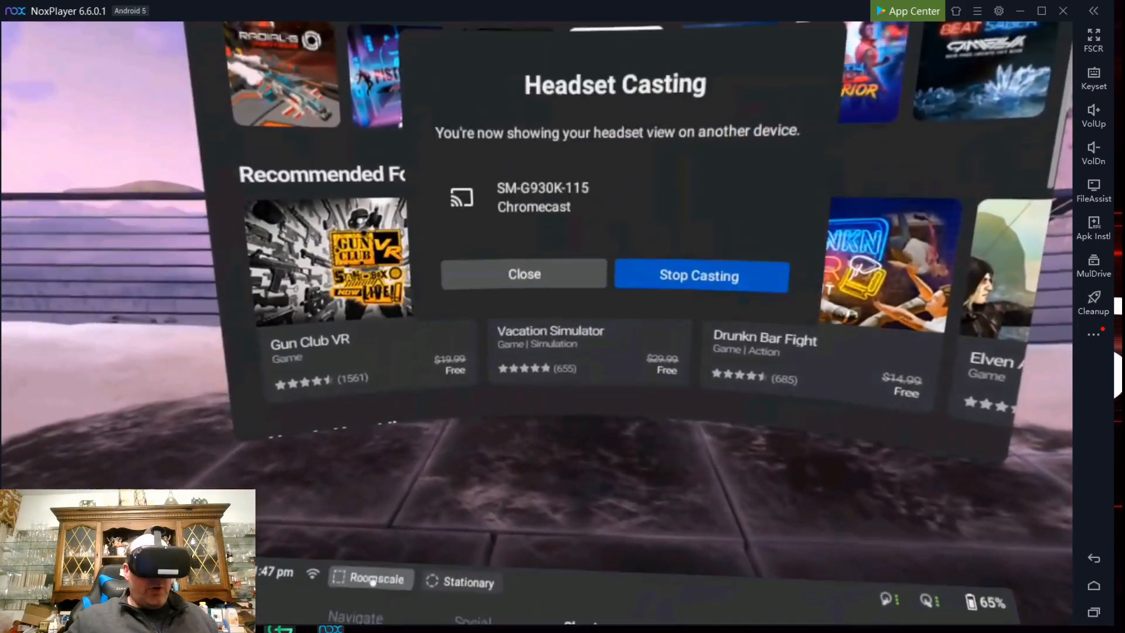
# - Cast the Quest headset view into CastReceiver as SM-G930K-115 and view its settings
pyautogui.click(524, 274)
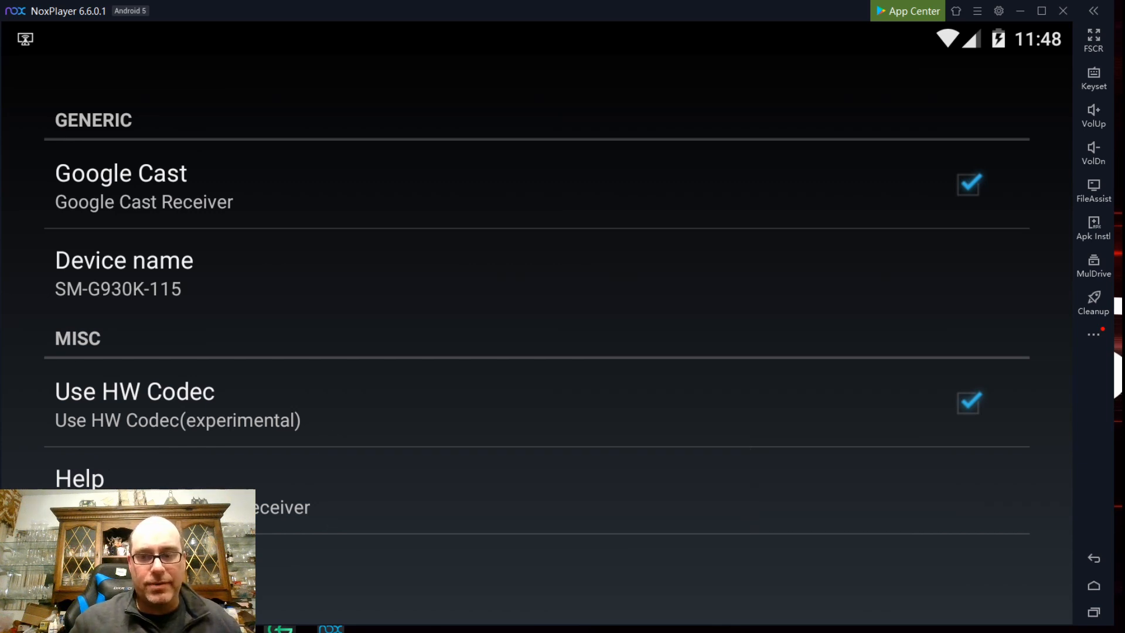
# - Exit CastReceiver via the Nox sidebar Home button to the Android home screen
pyautogui.click(1093, 584)
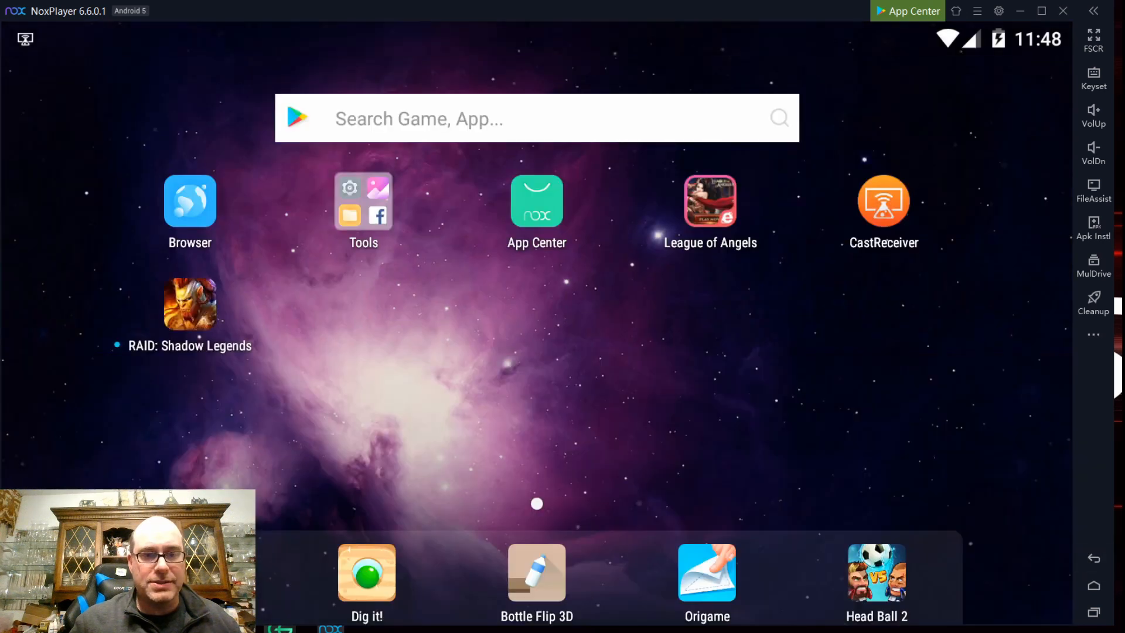